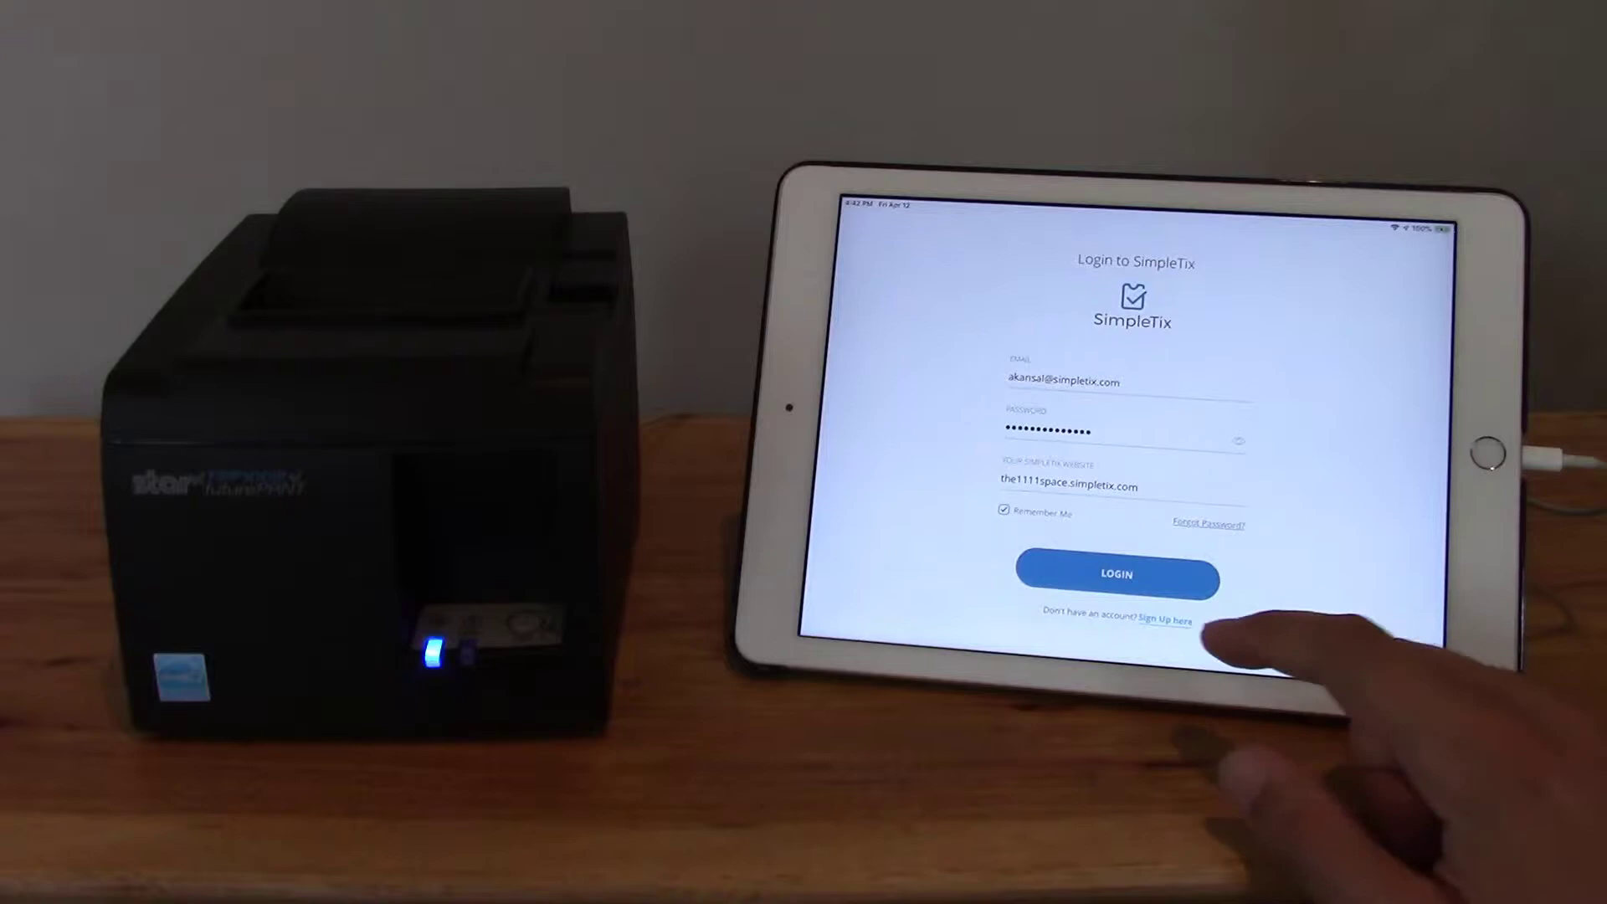
Log in to the SimpleTix box office account with the saved credentials
{"action": "left_click", "coordinate": [1117, 575]}
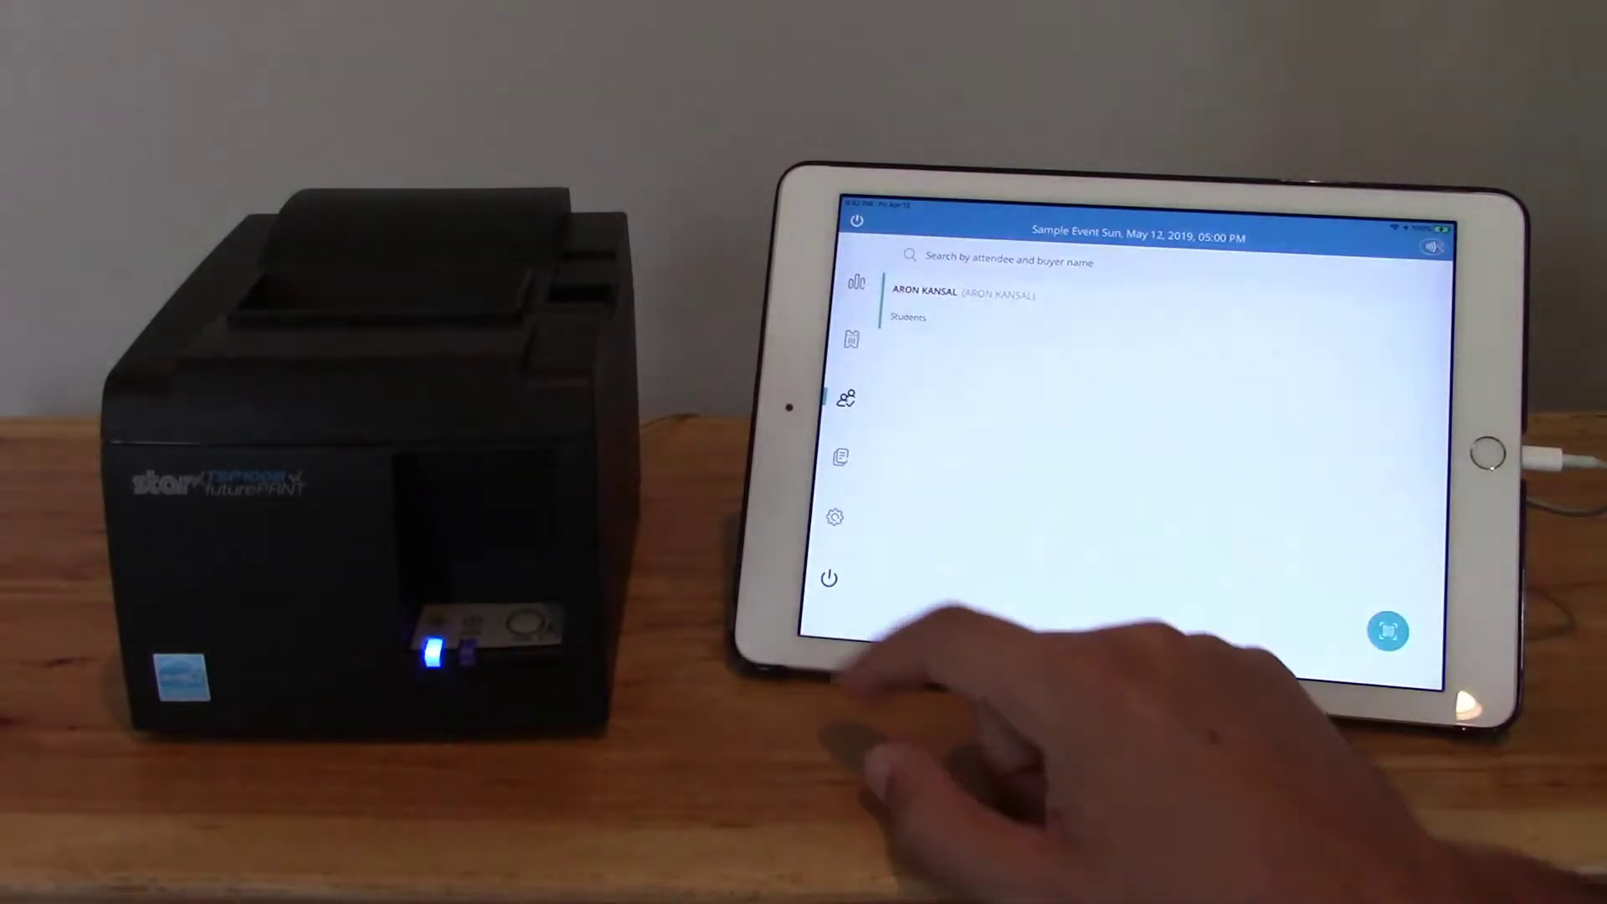
Check in Settings that the Square contactless and chip reader shows as ready
{"action": "left_click", "coordinate": [834, 518]}
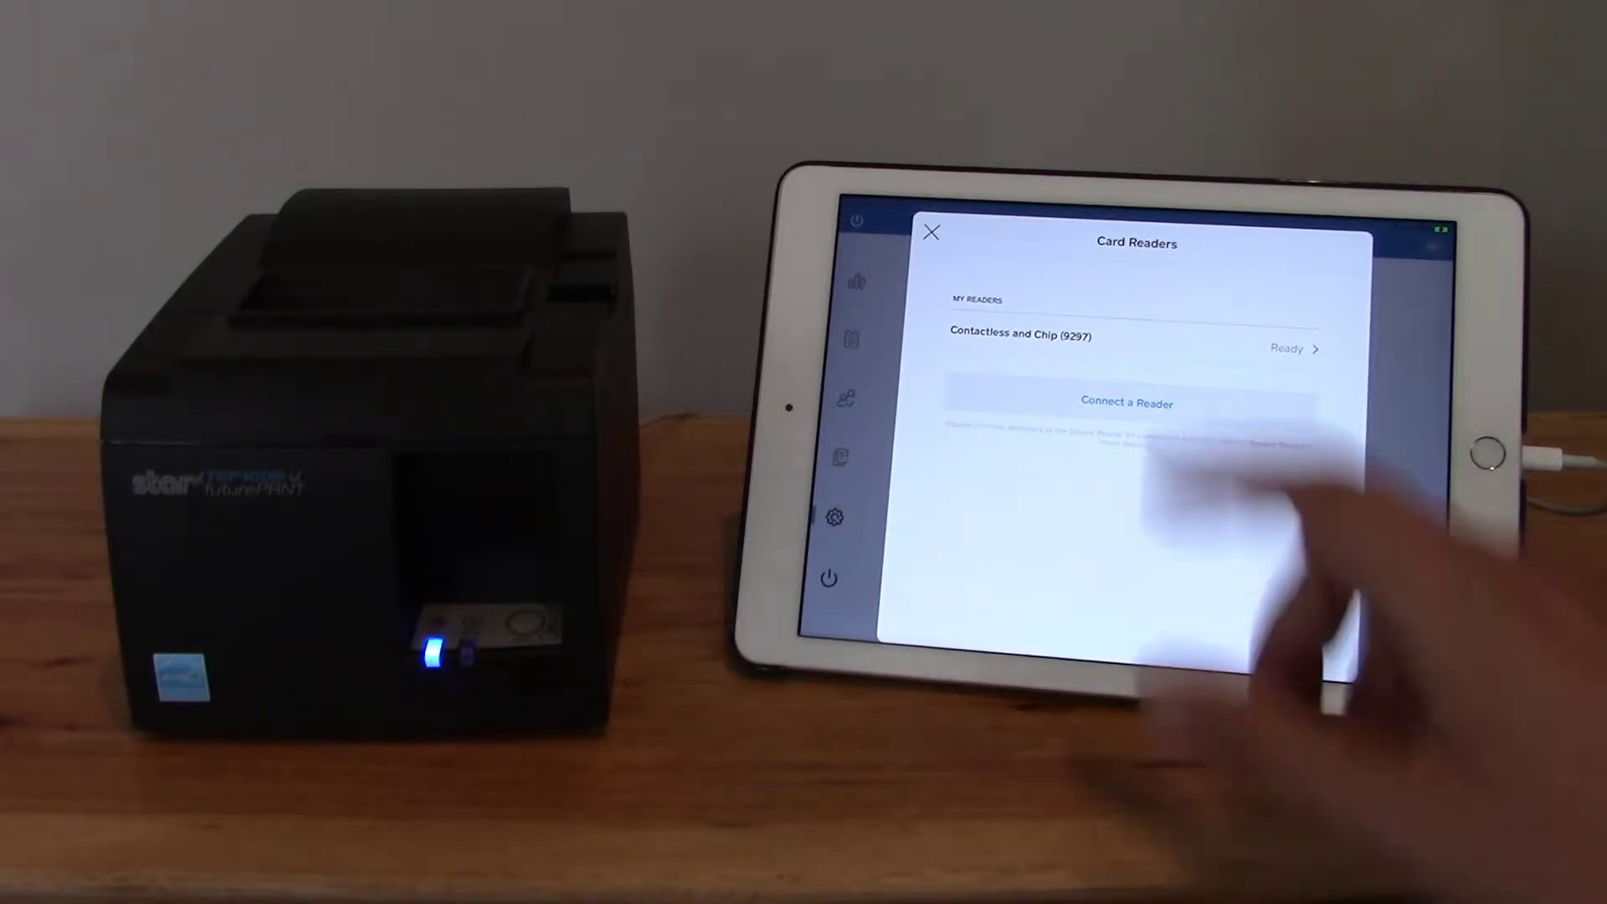
{"action": "left_click", "coordinate": [1125, 402]}
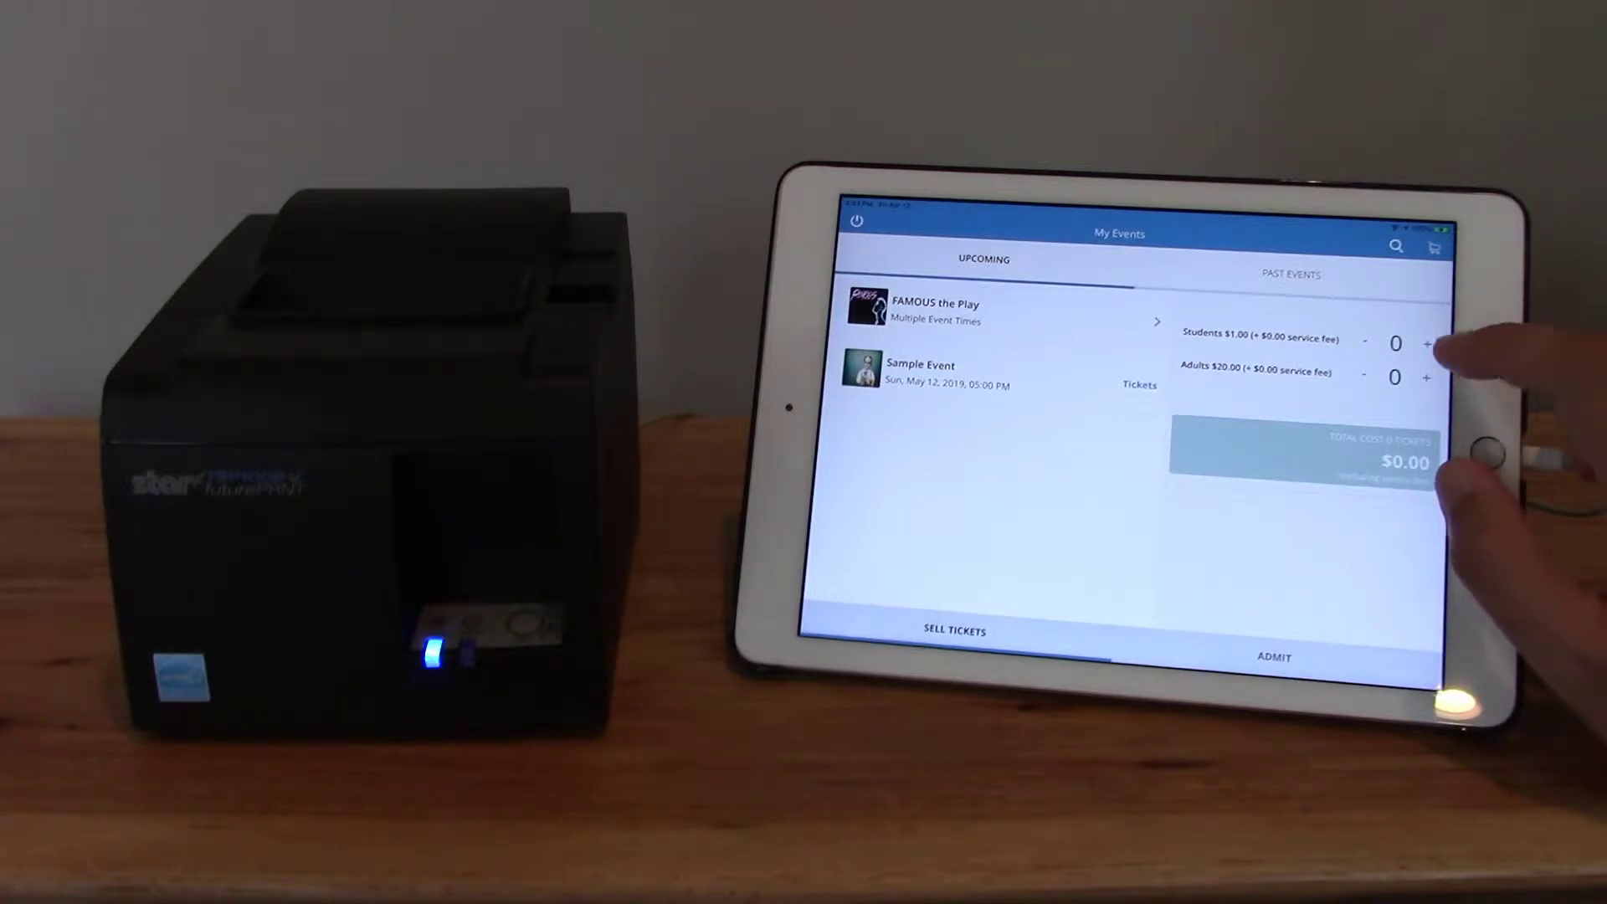
Add one $1 Students ticket for Sample Event and go to the cart
{"action": "left_click", "coordinate": [1426, 345]}
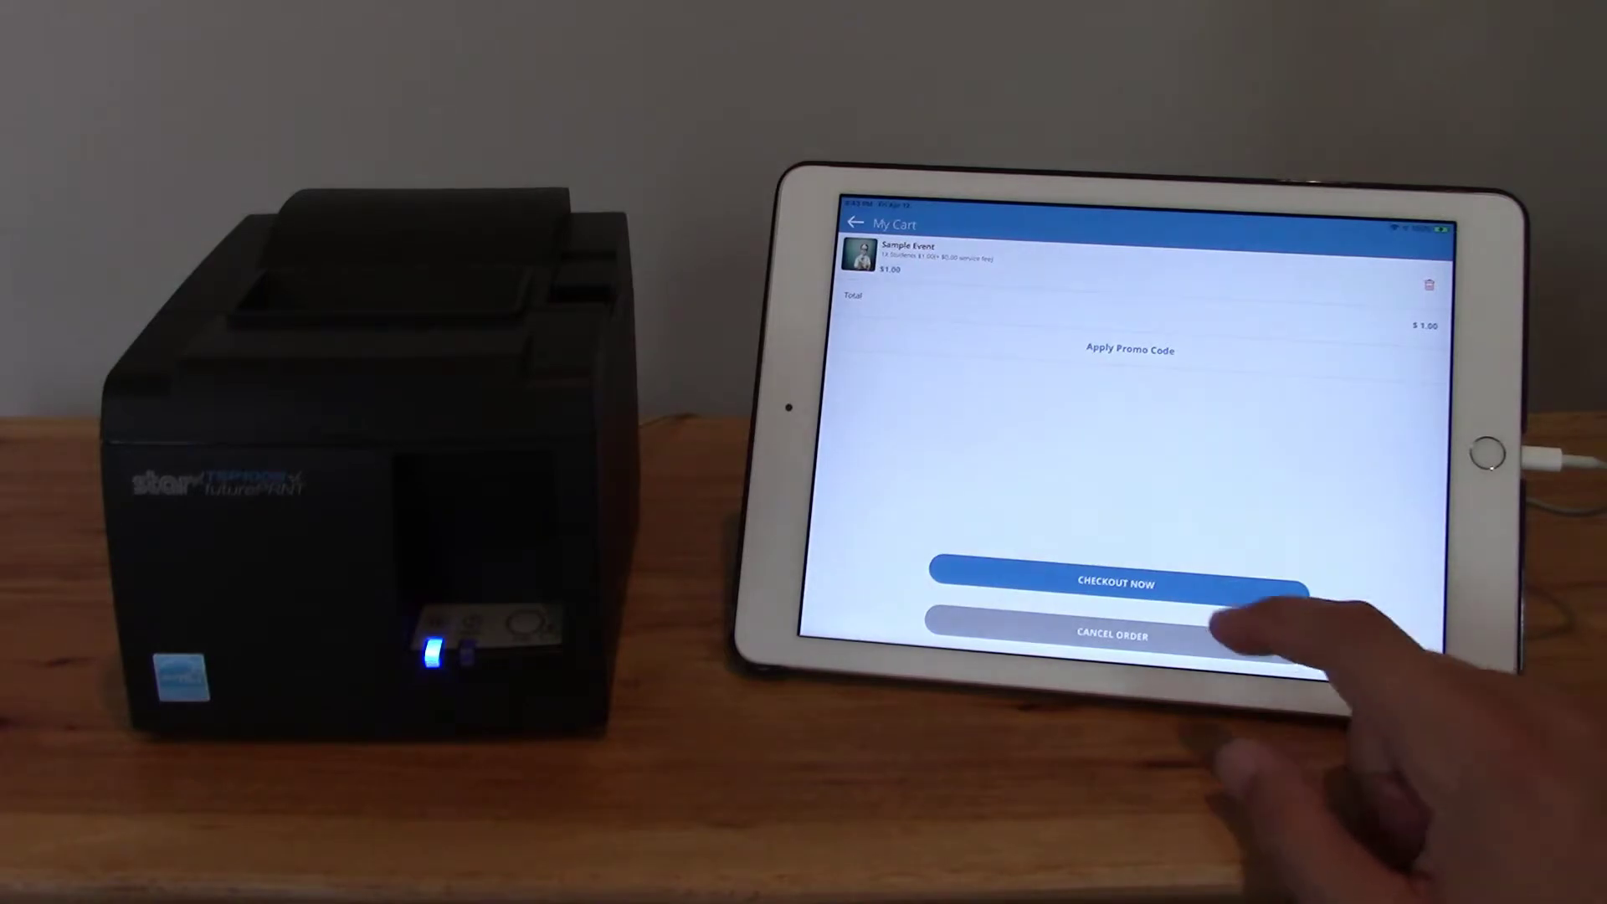
{"action": "left_click", "coordinate": [1115, 583]}
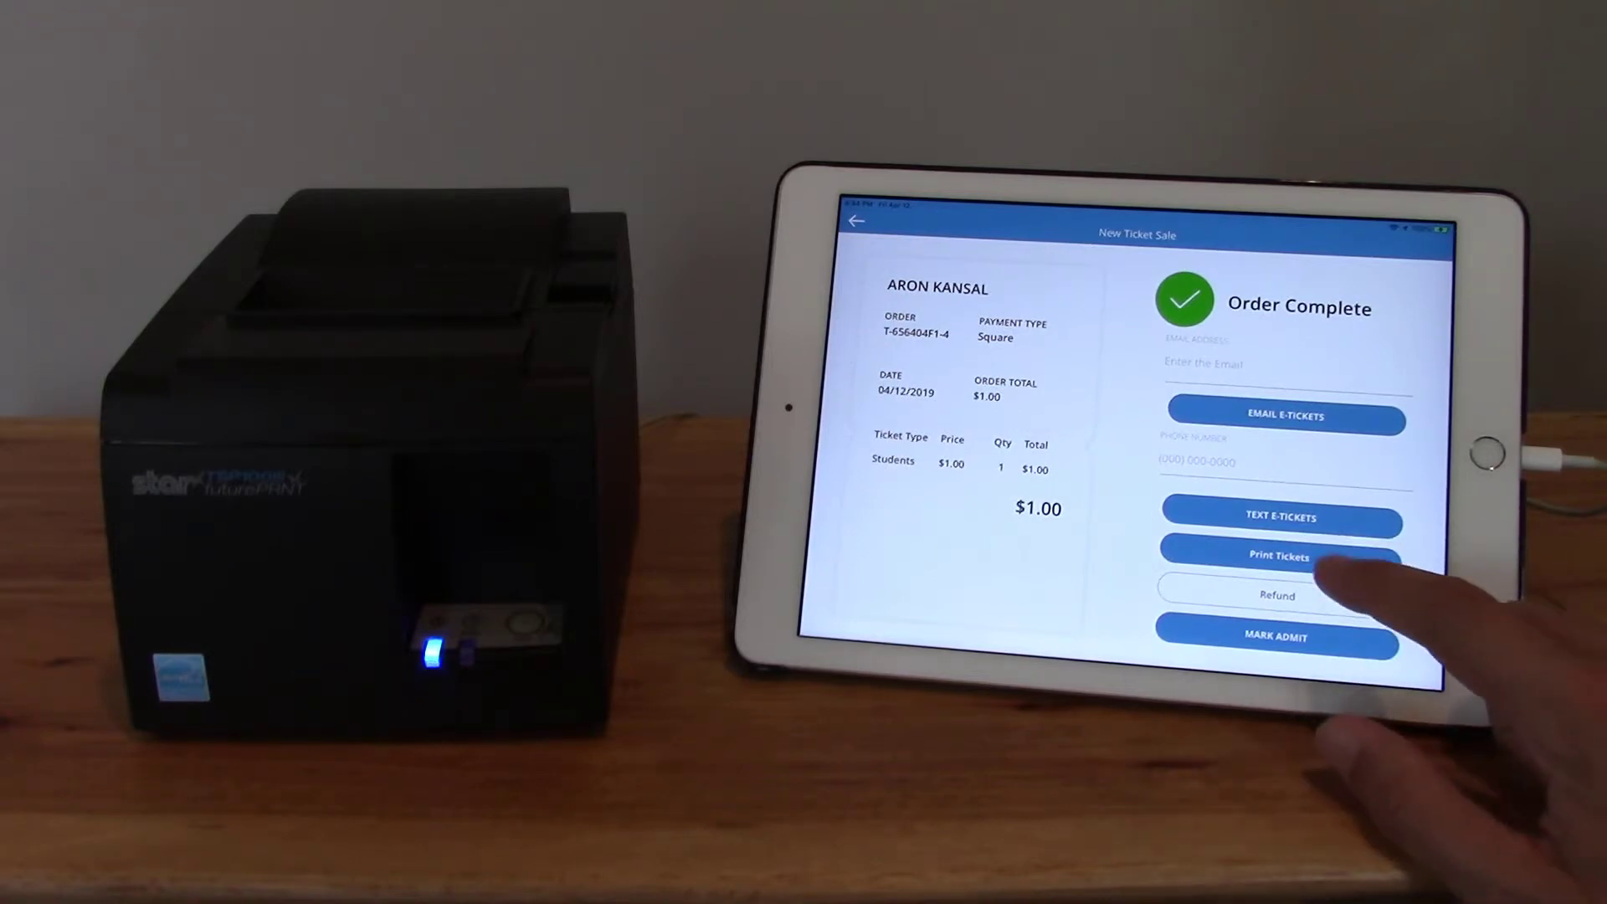
Print the tickets for the completed $1.00 student order
{"action": "left_click", "coordinate": [1277, 556]}
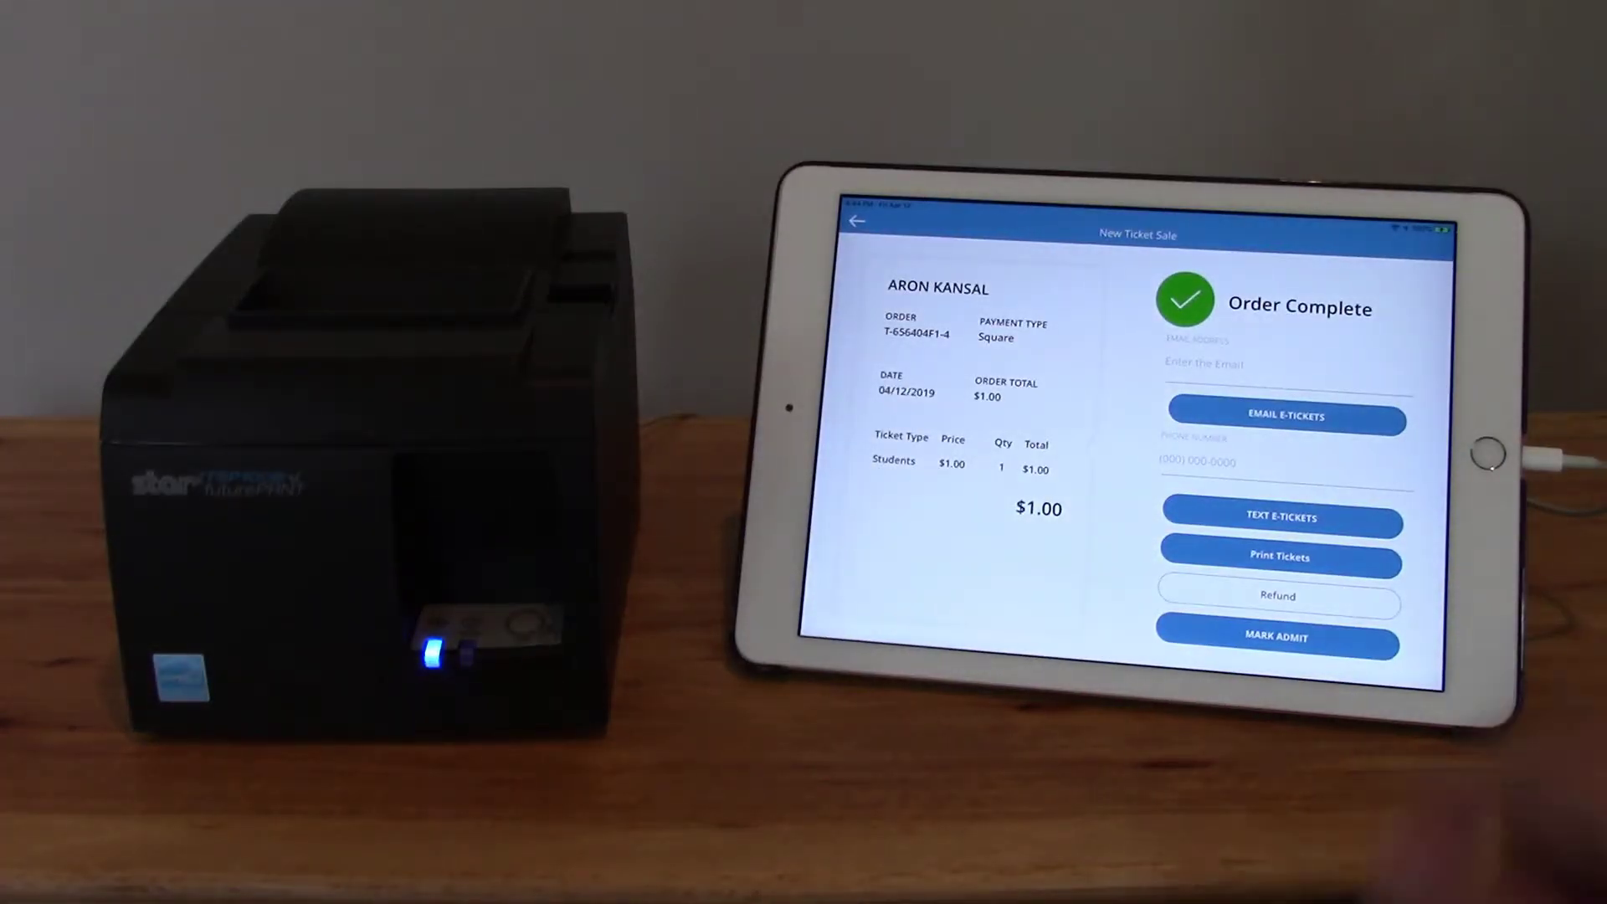
{"action": "left_click", "coordinate": [1286, 363]}
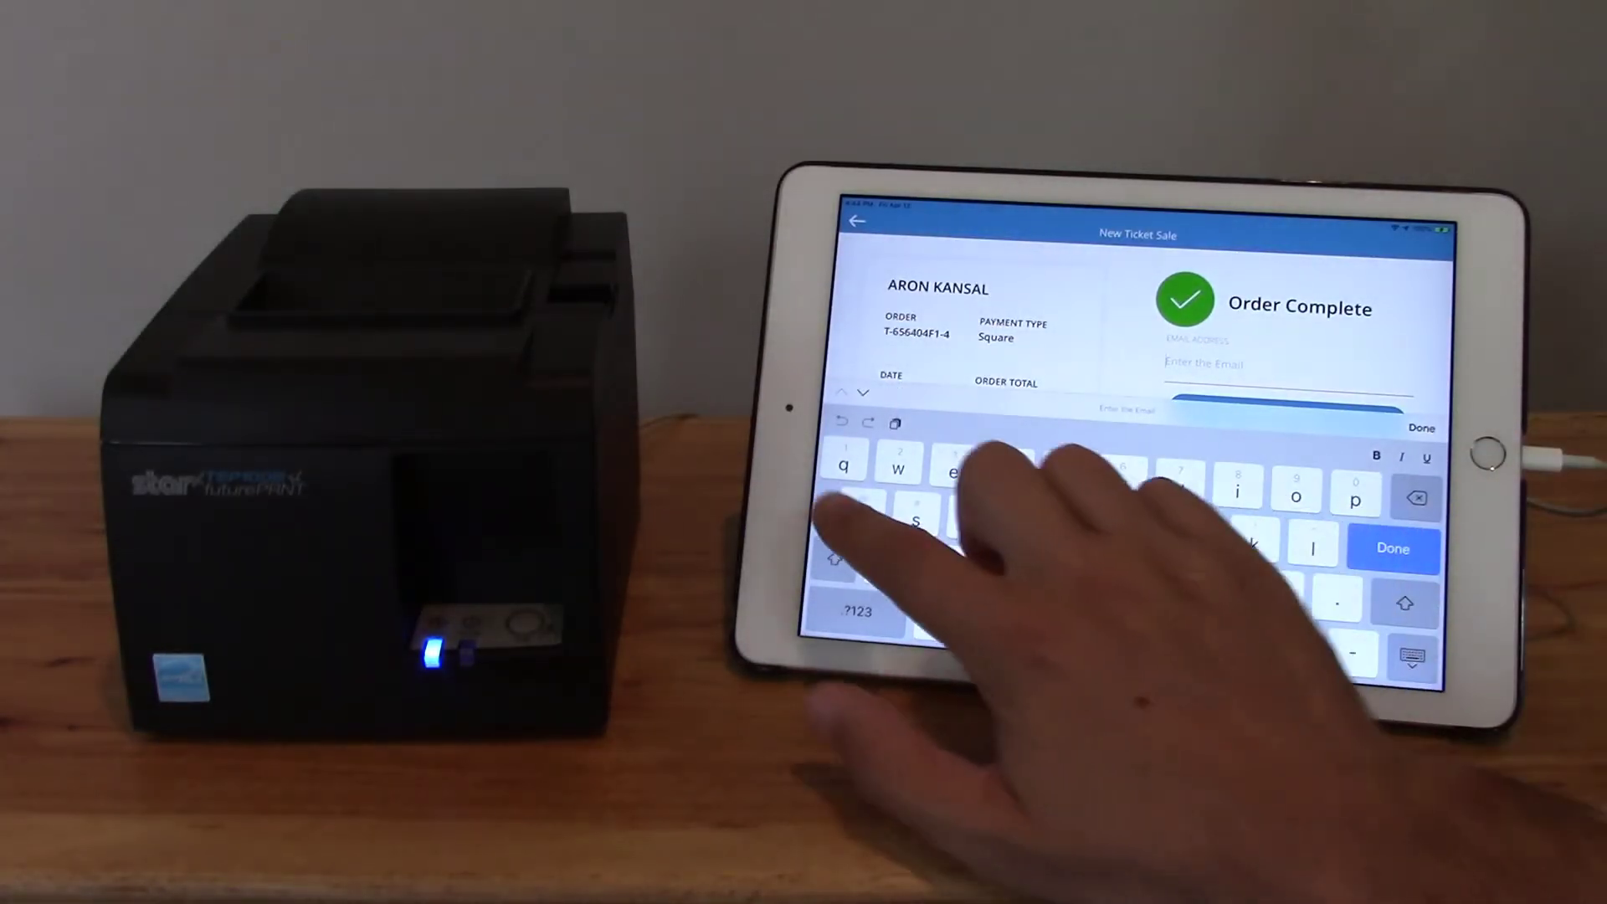
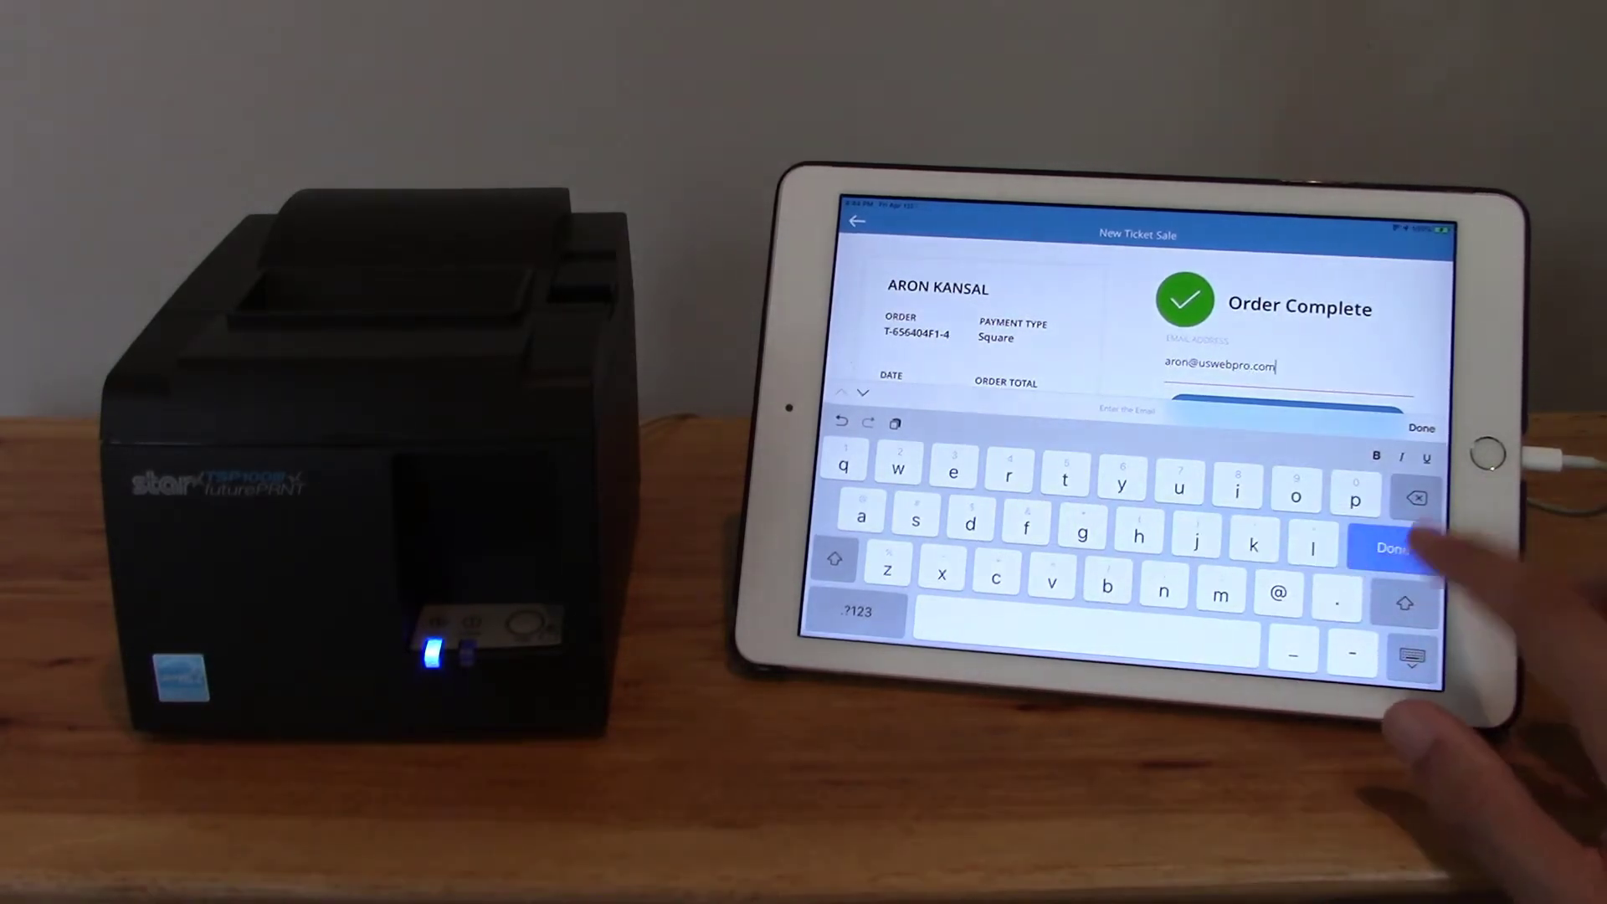
{"action": "left_click", "coordinate": [1393, 546]}
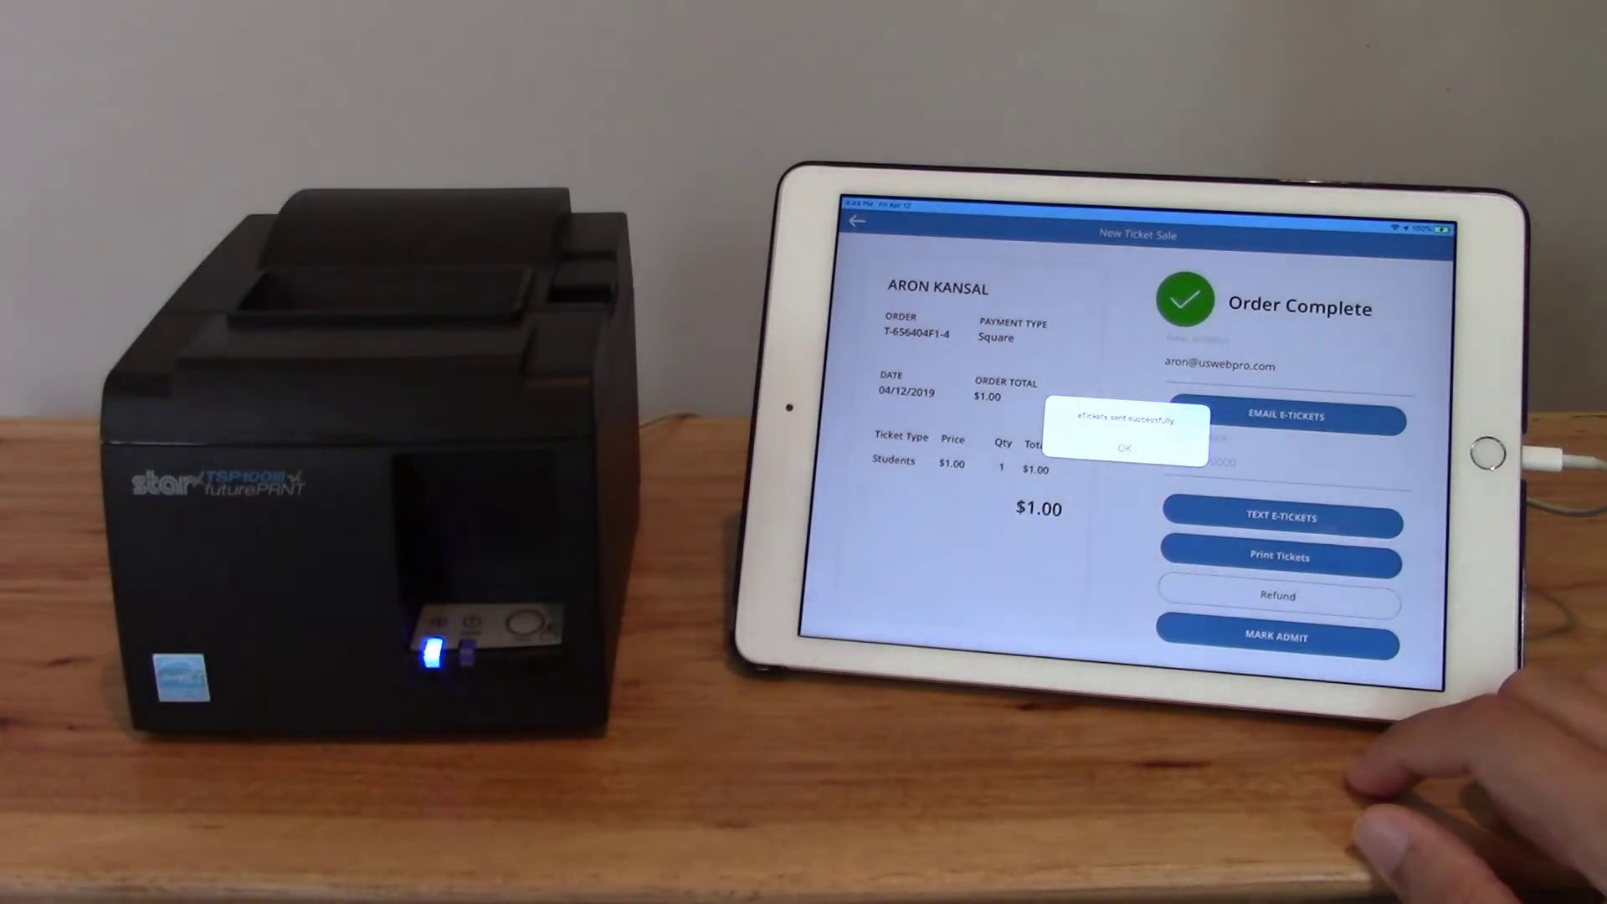
{"action": "left_click", "coordinate": [1127, 448]}
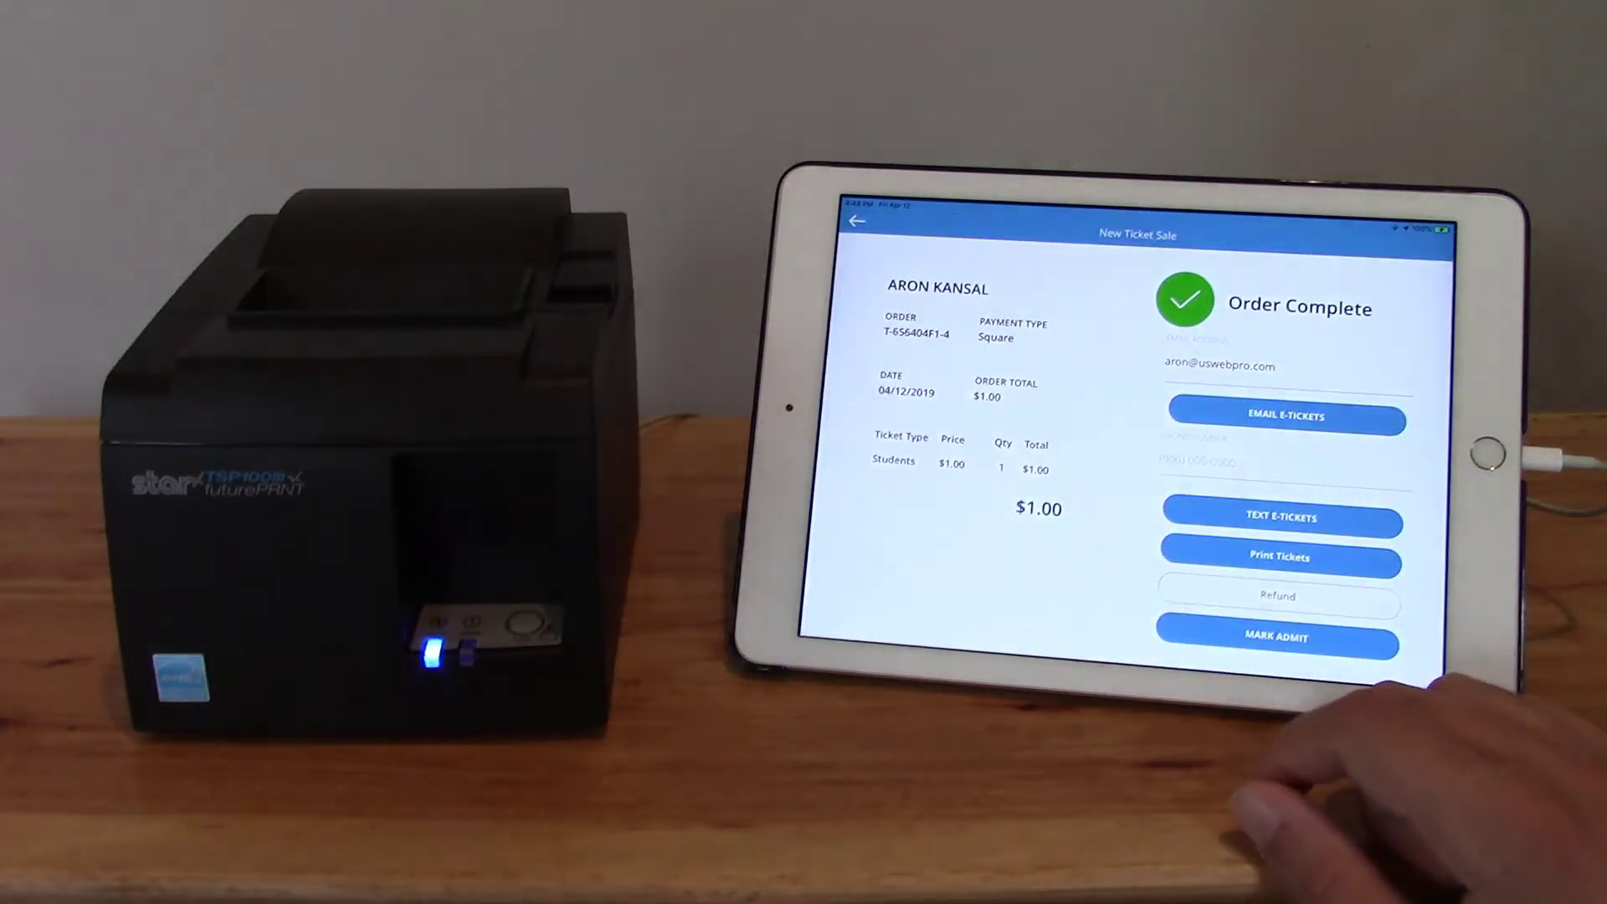